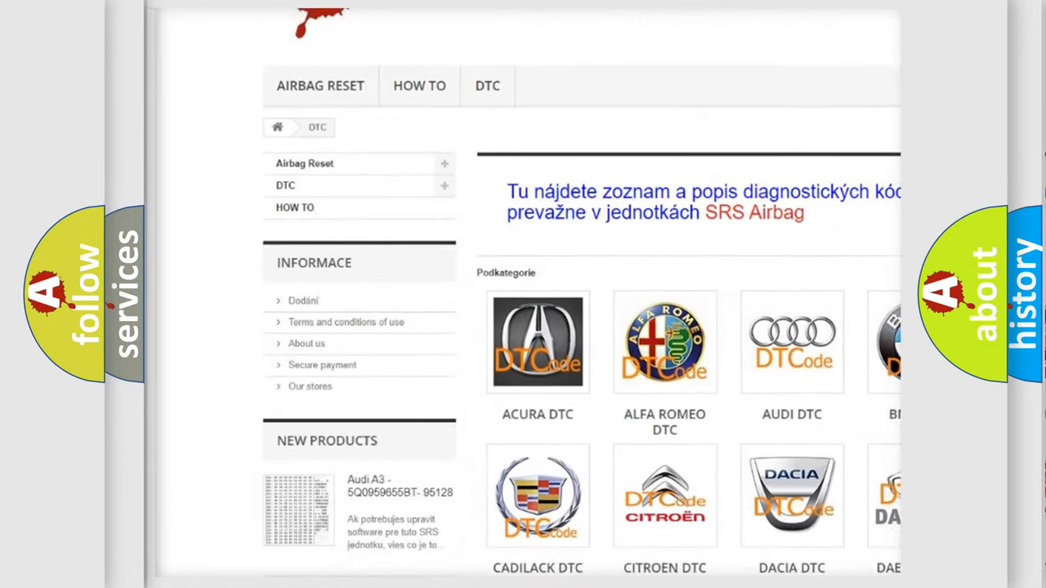
scroll(down, 3)
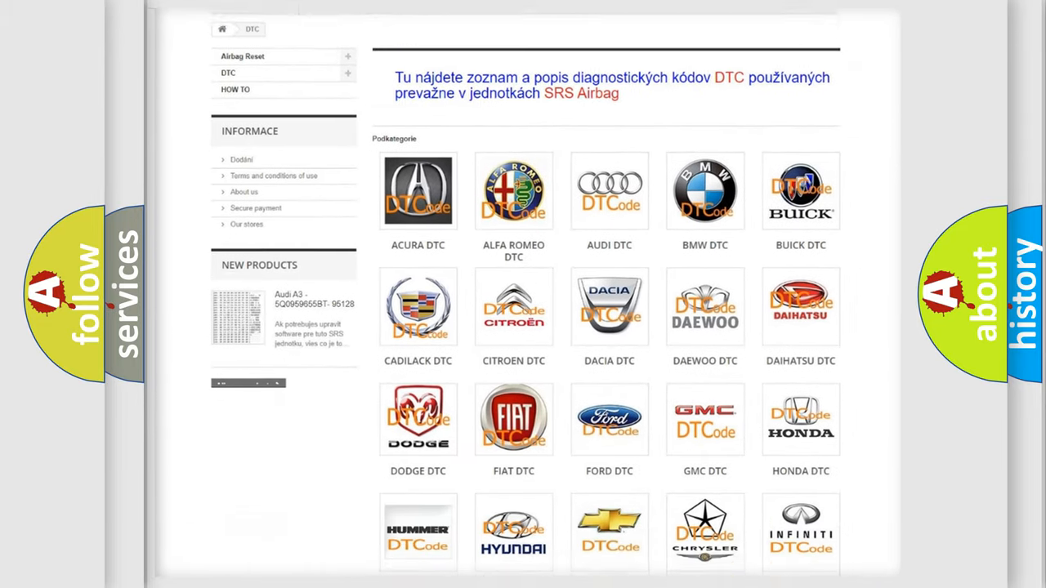
scroll(down, 3)
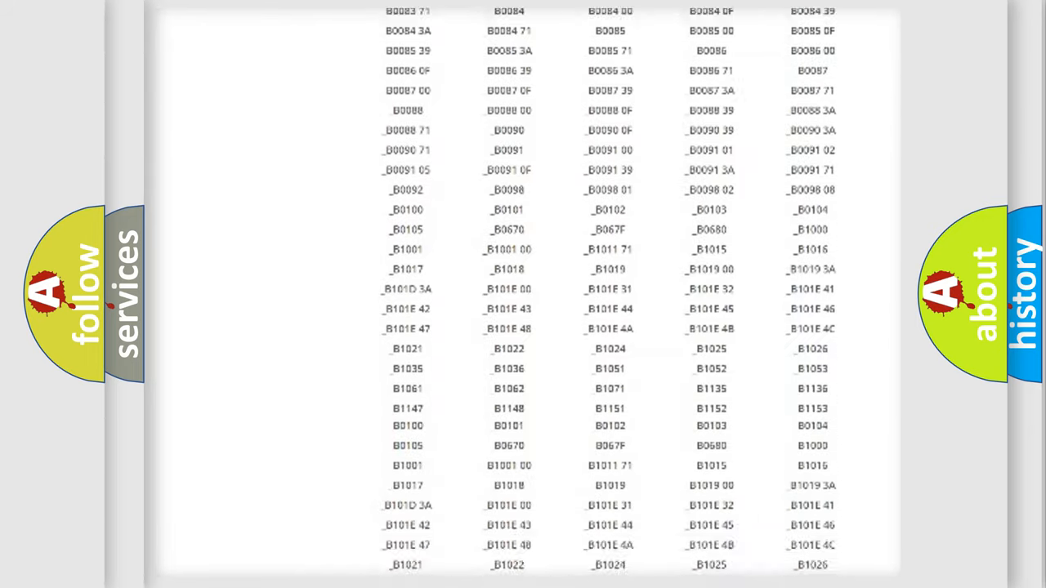
scroll(down, 3)
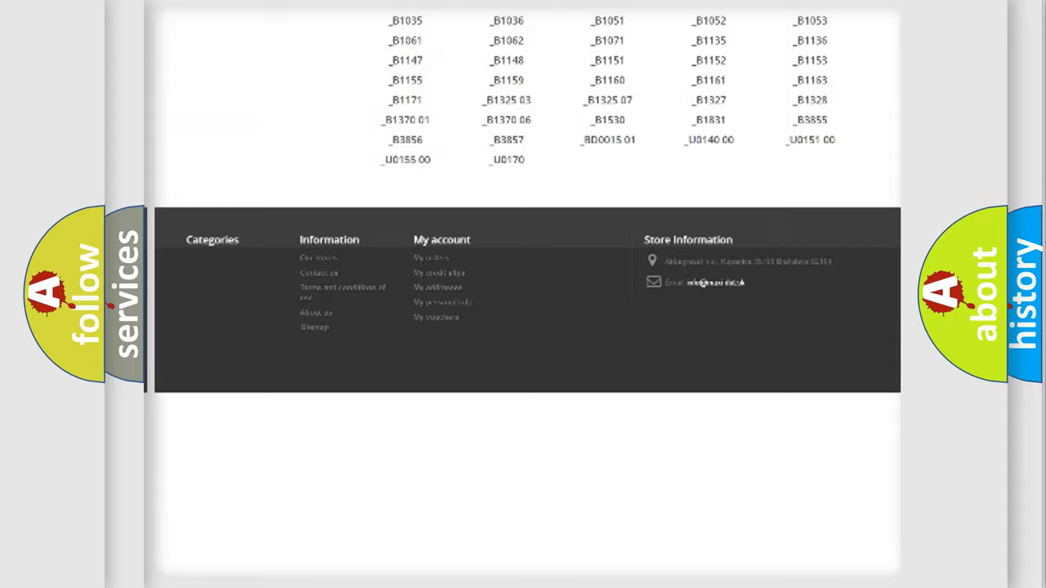
scroll(up, 3)
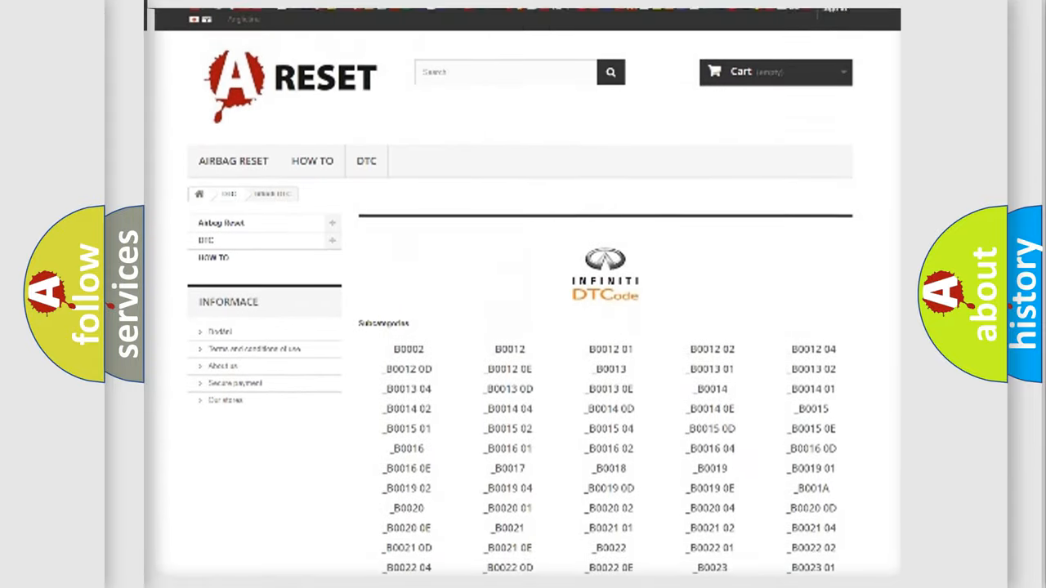